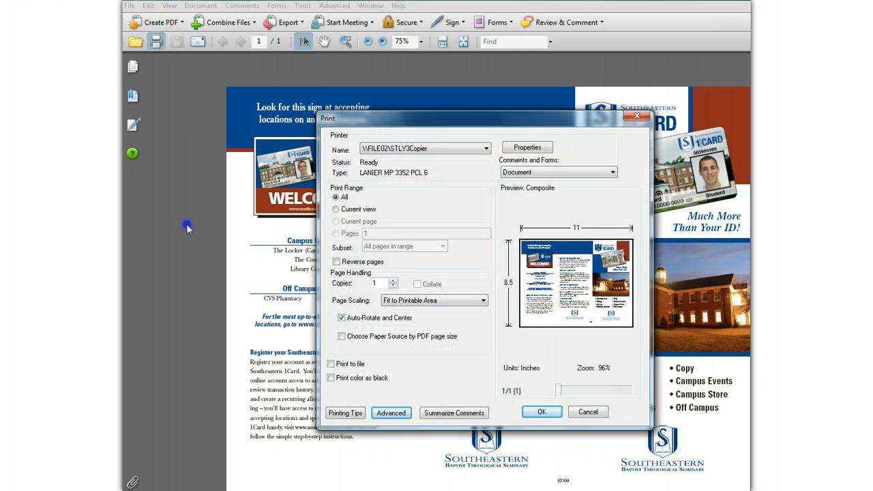
{"action": "mouse_move", "coordinate": [248, 239]}
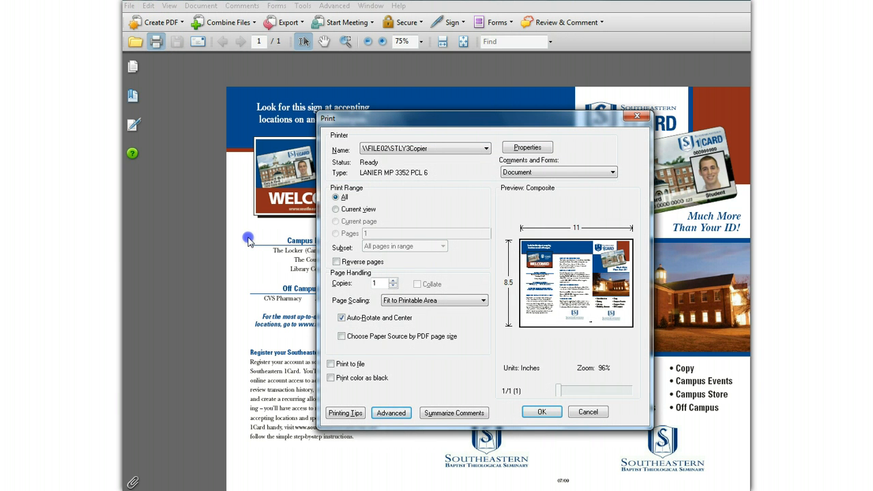
{"action": "mouse_move", "coordinate": [394, 213]}
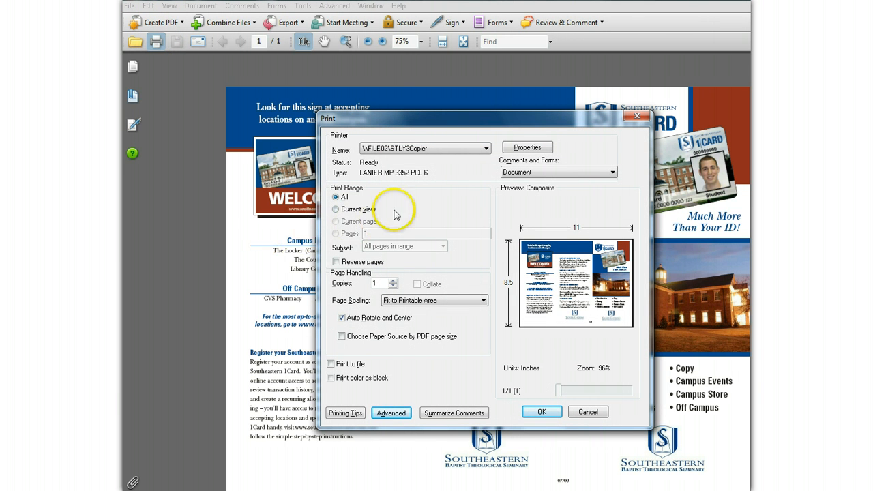
Choose the LANIER MP C5501 color printer as the print destination.
{"action": "left_click", "coordinate": [486, 147]}
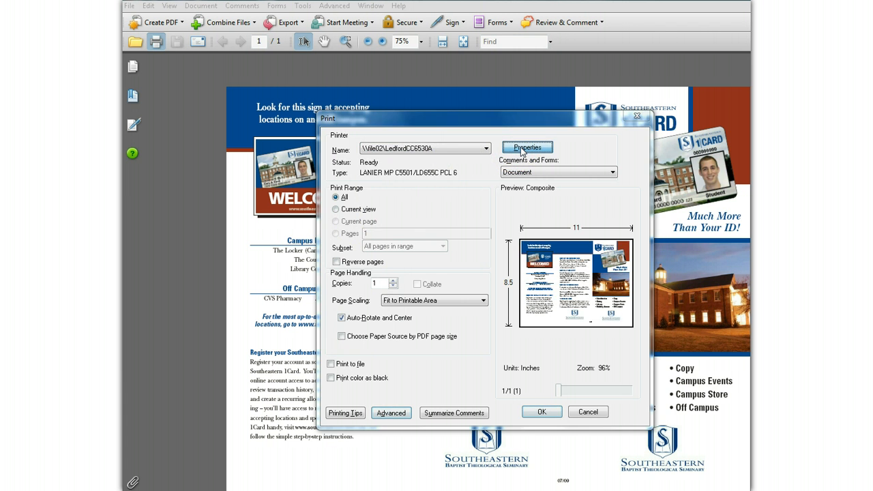
In the LANIER printer's properties, keep One Click Presets output set to Color.
{"action": "left_click", "coordinate": [527, 148]}
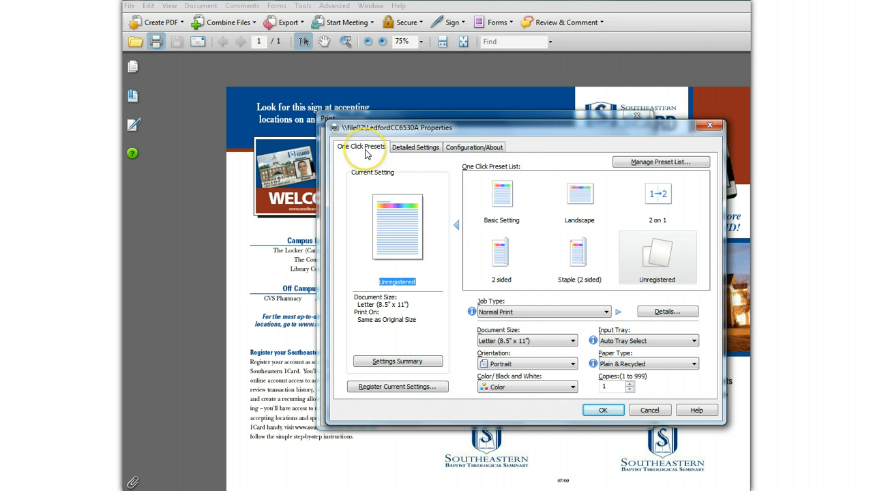
{"action": "mouse_move", "coordinate": [391, 210]}
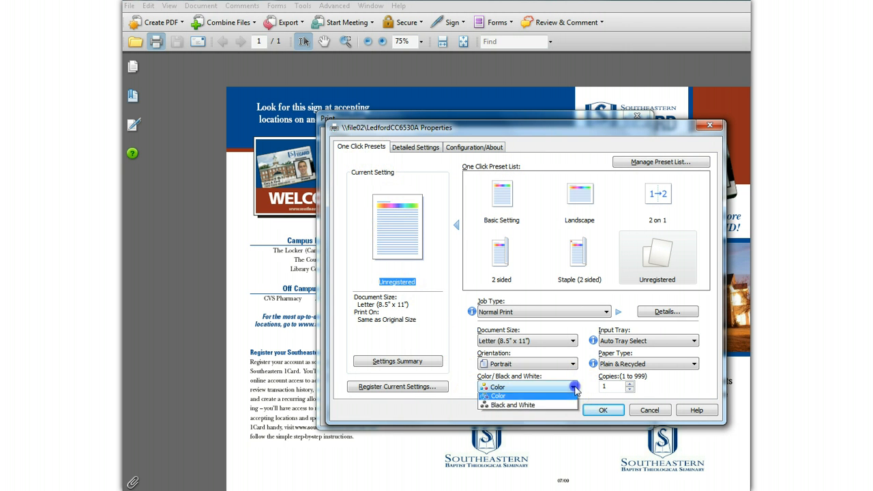
{"action": "left_click", "coordinate": [513, 405]}
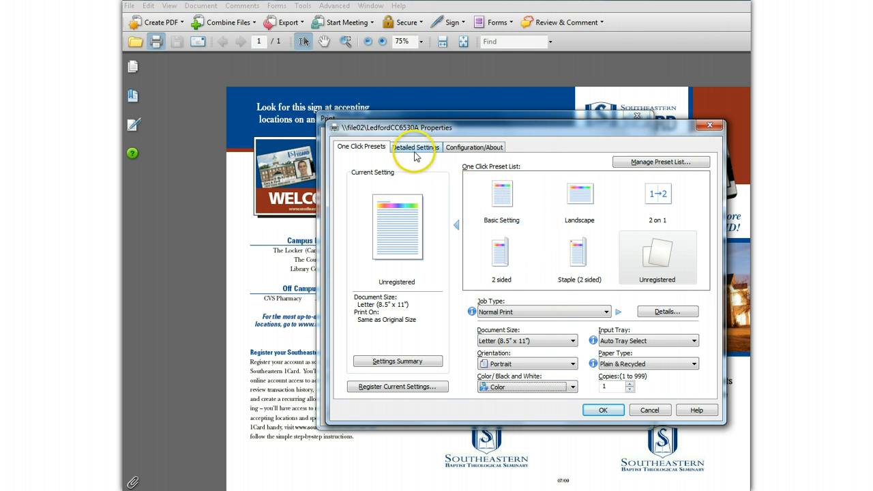
Show Detailed Settings: portrait, color, one copy, letter paper.
{"action": "left_click", "coordinate": [415, 148]}
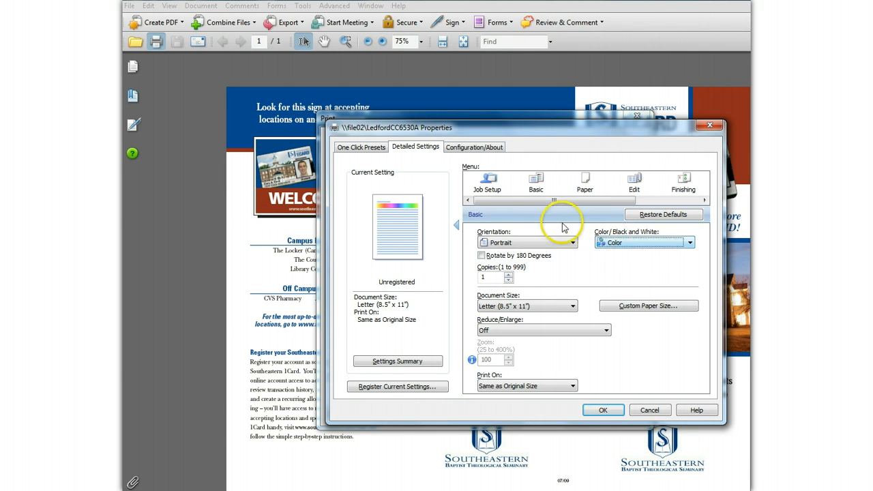
{"action": "mouse_move", "coordinate": [683, 183]}
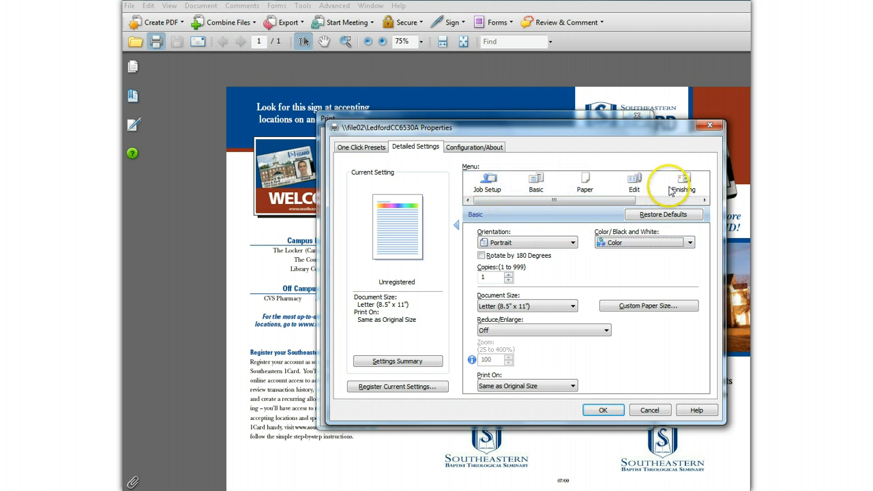
Under Finishing, try Top Left Slant and another staple position, then set Staple to Off.
{"action": "left_click", "coordinate": [682, 183]}
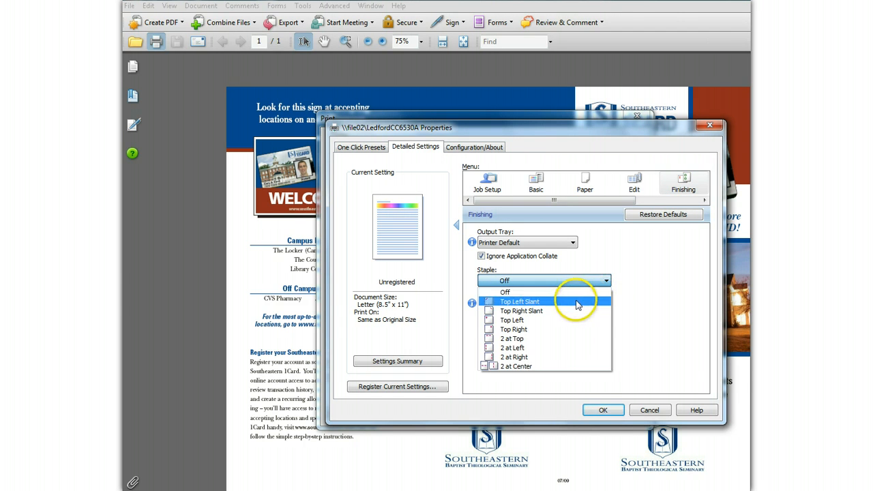
{"action": "left_click", "coordinate": [519, 301]}
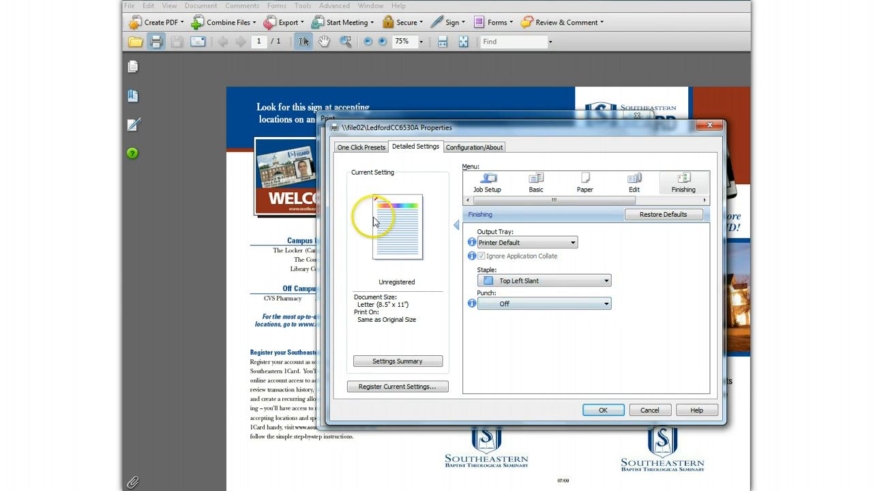
{"action": "left_click", "coordinate": [605, 281]}
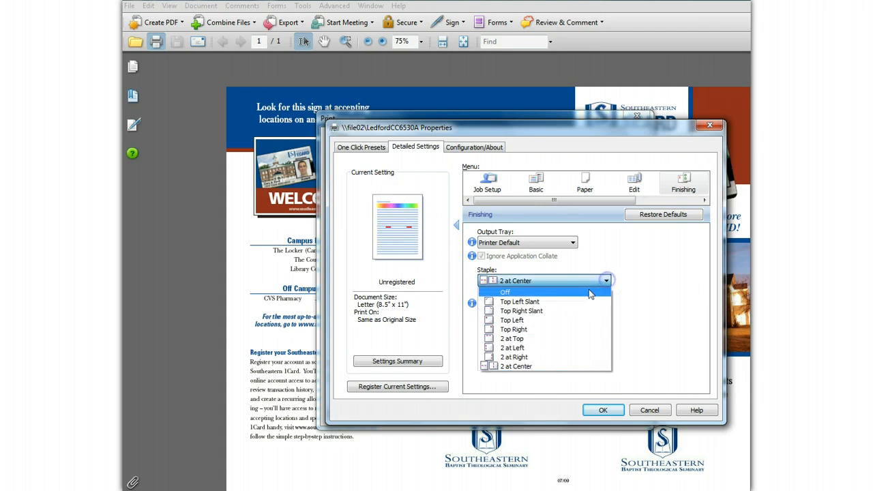
{"action": "left_click", "coordinate": [505, 292]}
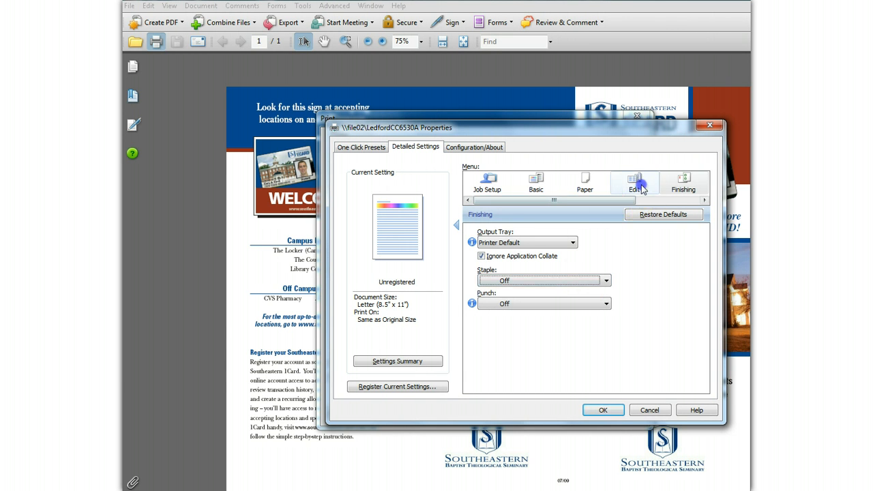
Under Edit, review layout and 2-sided options and keep Booklet at Off.
{"action": "left_click", "coordinate": [633, 183]}
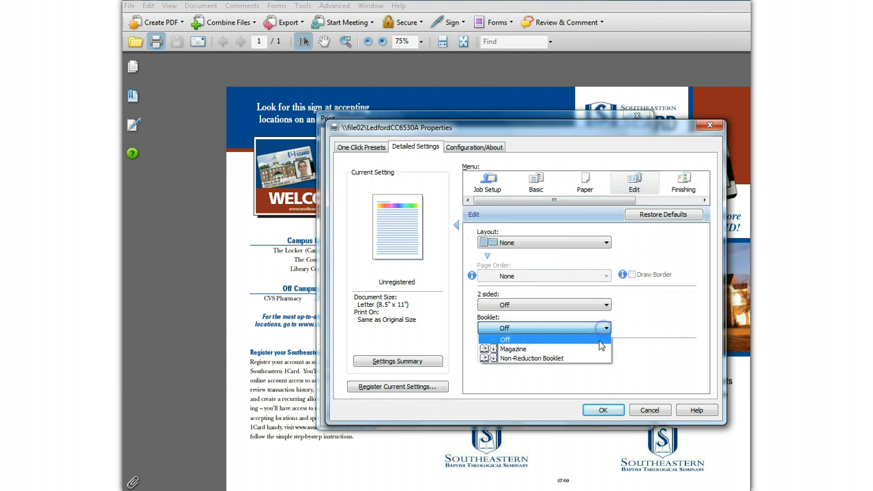
{"action": "left_click", "coordinate": [505, 338]}
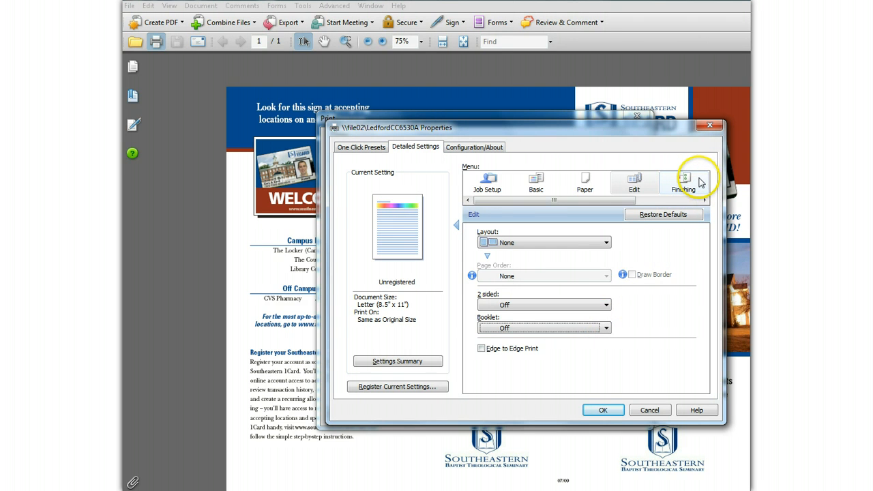
Under Finishing, try Punch 2 at Left and 3 at Right, set Punch to Off, and confirm the properties with OK.
{"action": "left_click", "coordinate": [682, 181]}
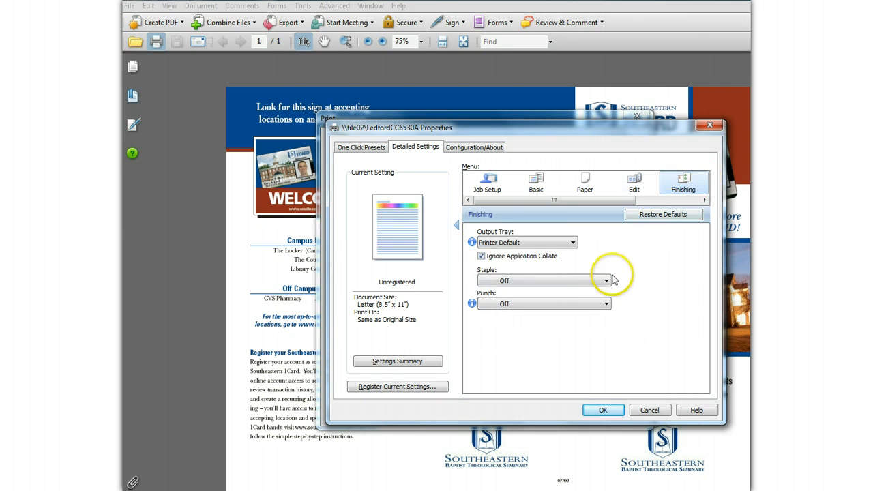
{"action": "left_click", "coordinate": [606, 302]}
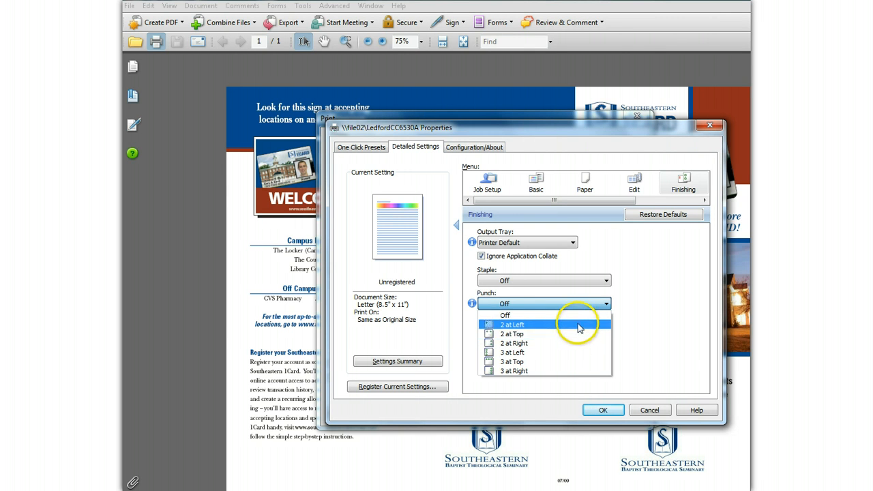
{"action": "left_click", "coordinate": [513, 324]}
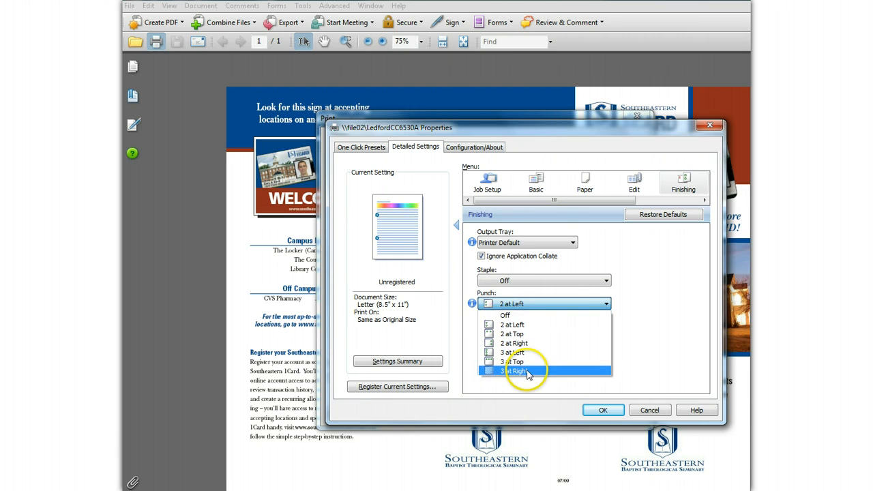
{"action": "left_click", "coordinate": [525, 372]}
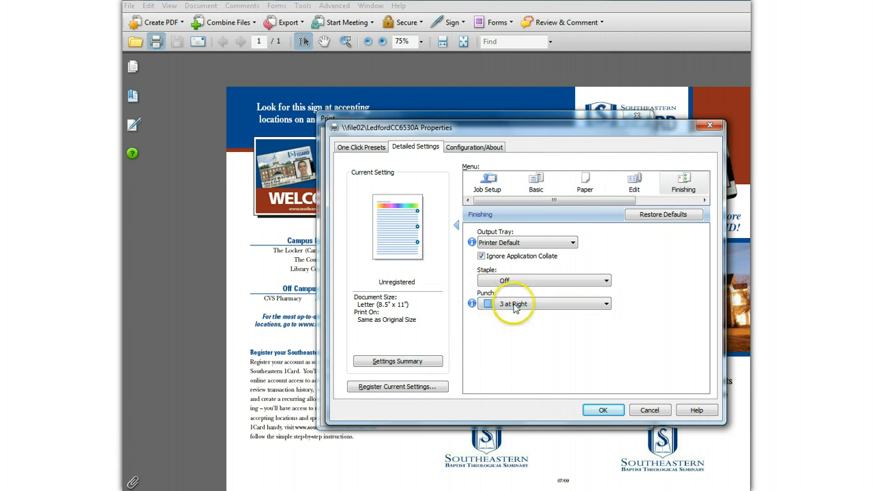
{"action": "left_click", "coordinate": [543, 303]}
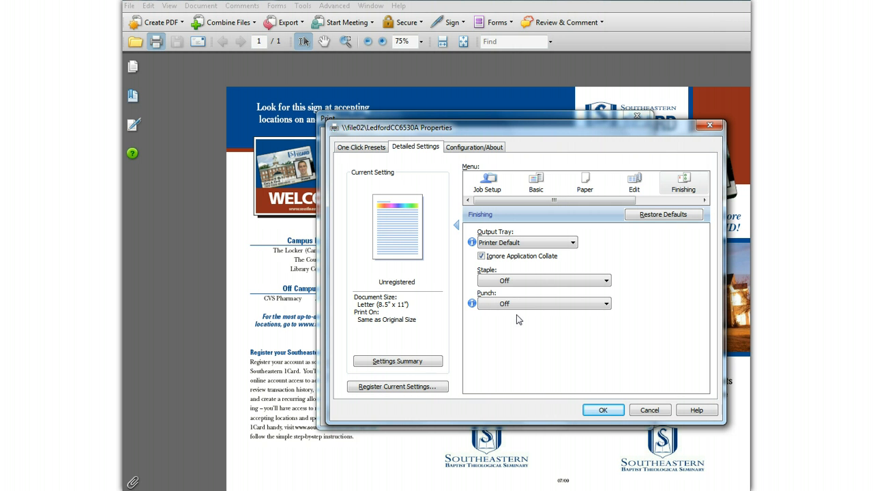
{"action": "mouse_move", "coordinate": [557, 399]}
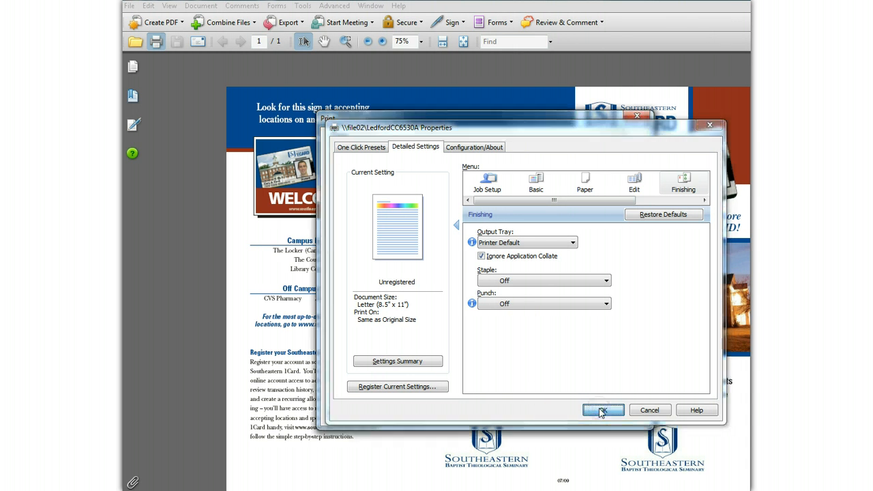
{"action": "left_click", "coordinate": [603, 410]}
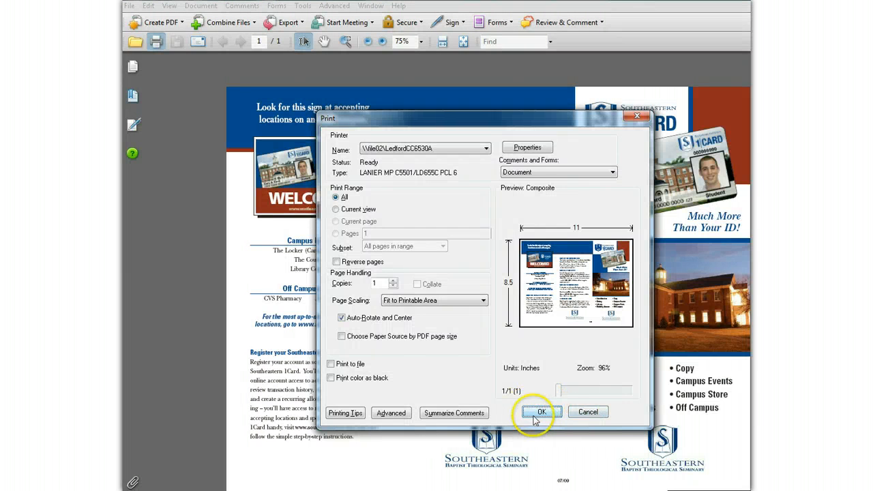